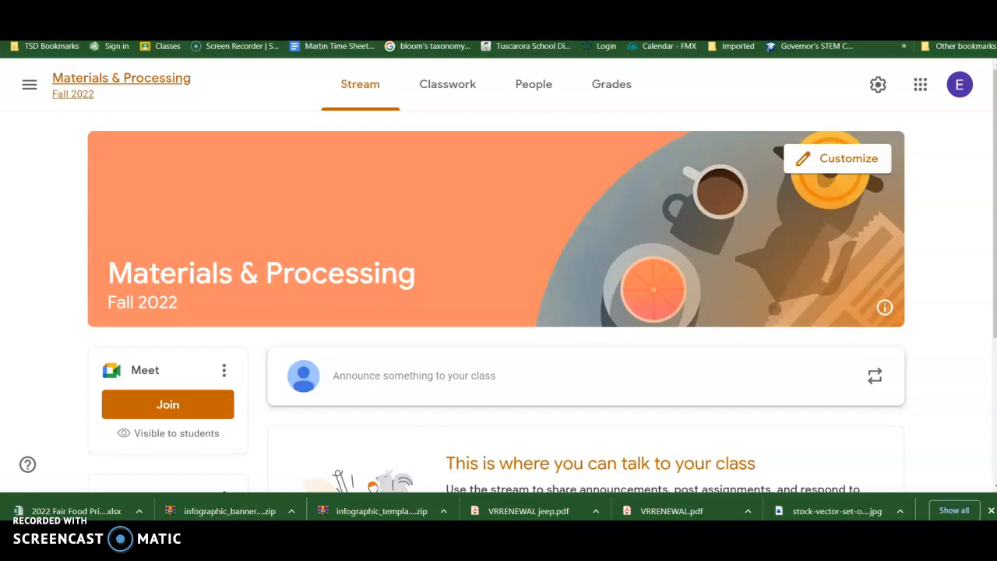
mouse_move(35, 377)
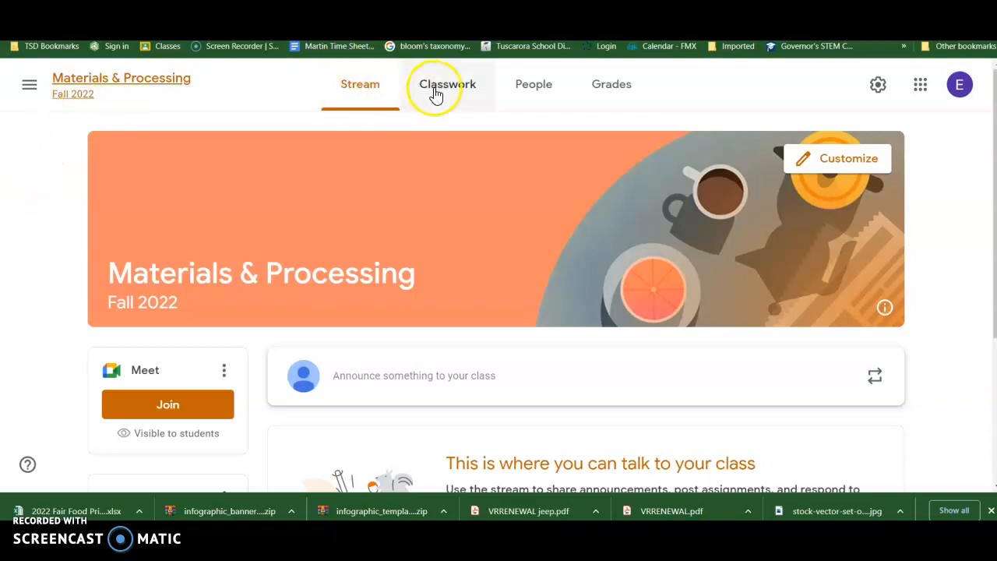
click(447, 84)
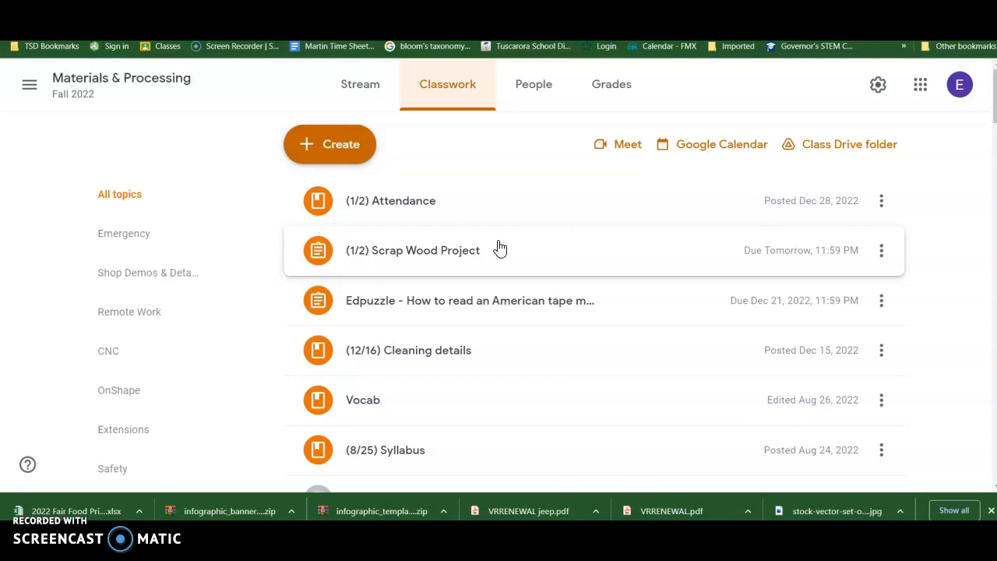
click(413, 250)
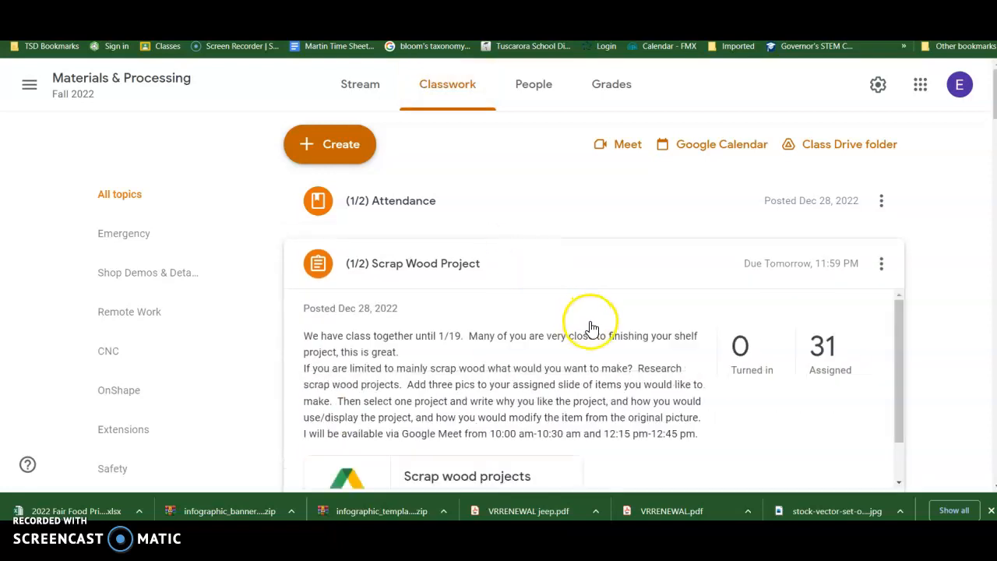
scroll(down, 3)
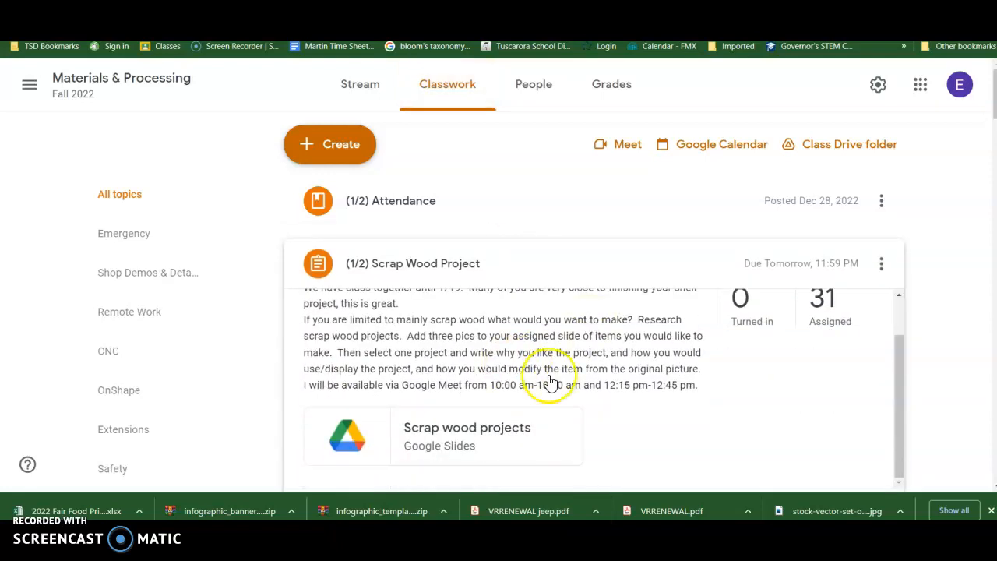
mouse_move(606, 387)
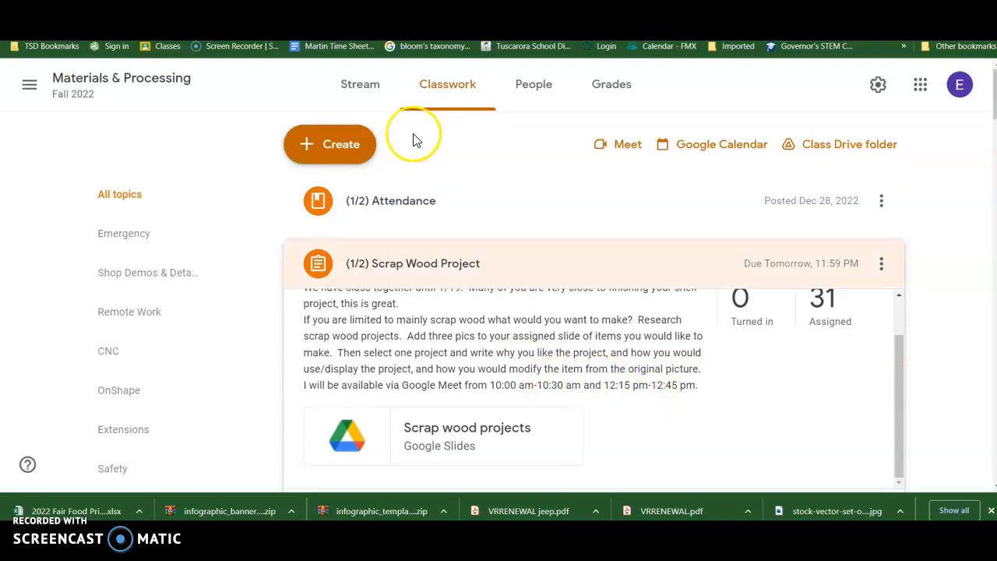
click(360, 84)
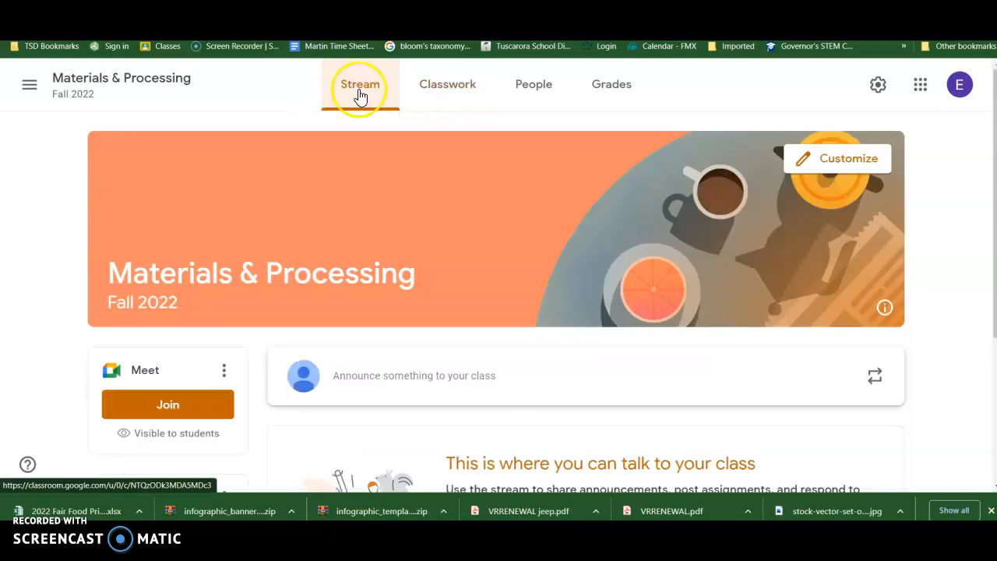